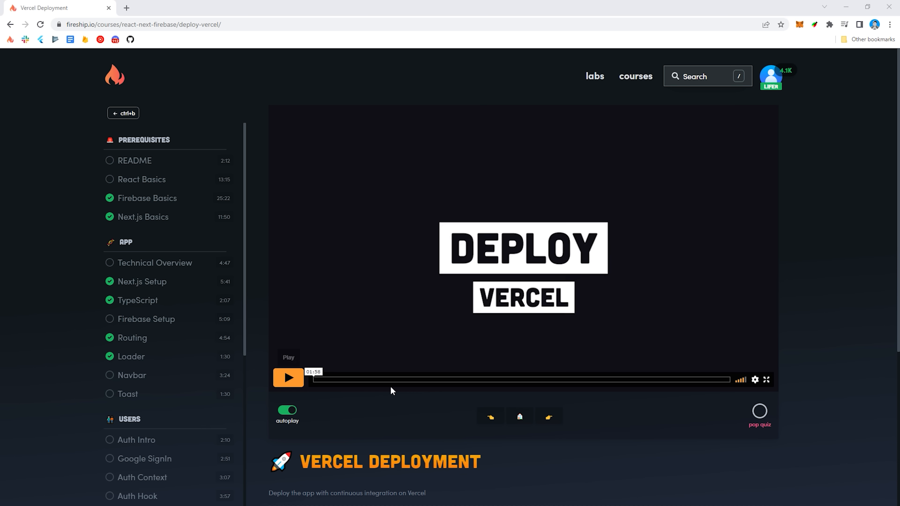
Run firebase init hosting in the integrated terminal for the Next.js project.
{"action": "left_click", "coordinate": [289, 378]}
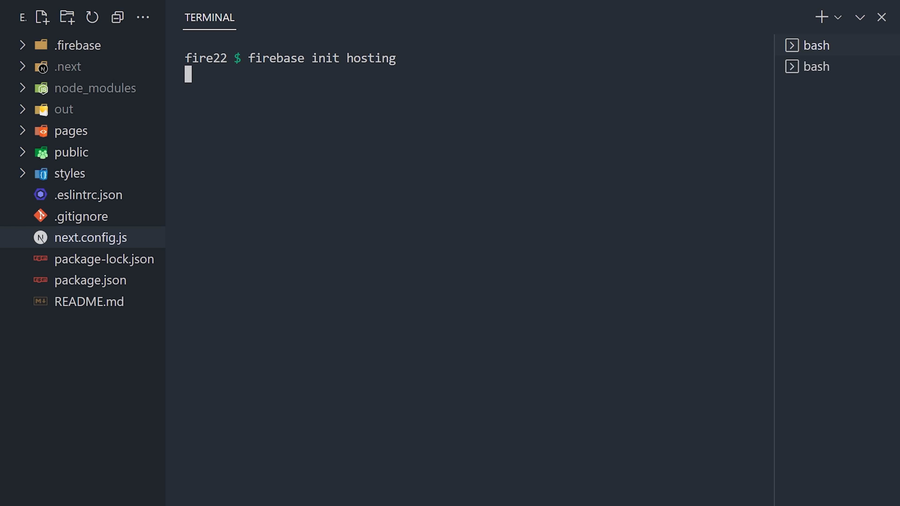
{"action": "key", "text": "Enter"}
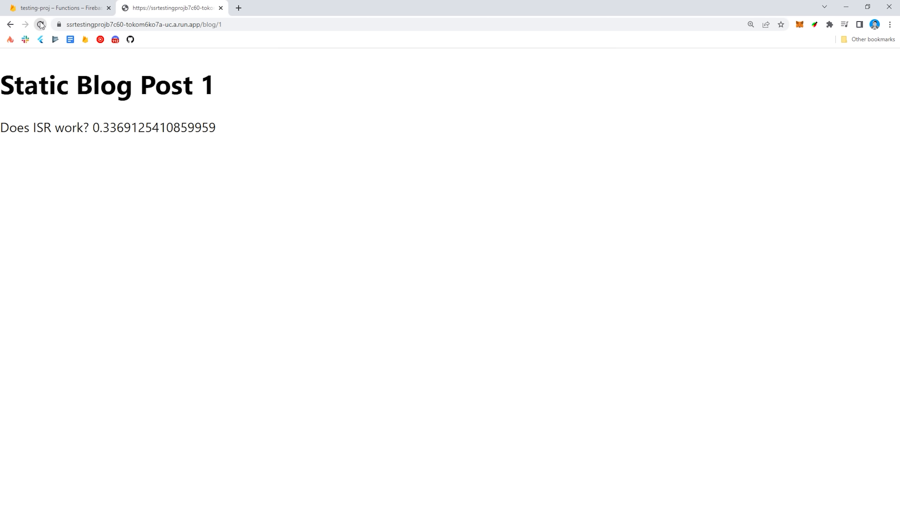
Reload the deployed /blog/1 page to check incremental regeneration.
{"action": "left_click", "coordinate": [41, 24]}
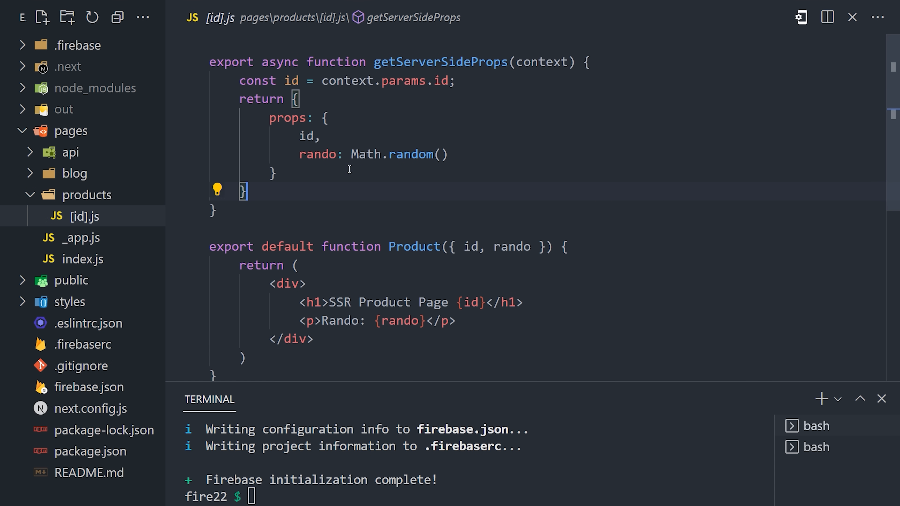
{"action": "mouse_move", "coordinate": [422, 194]}
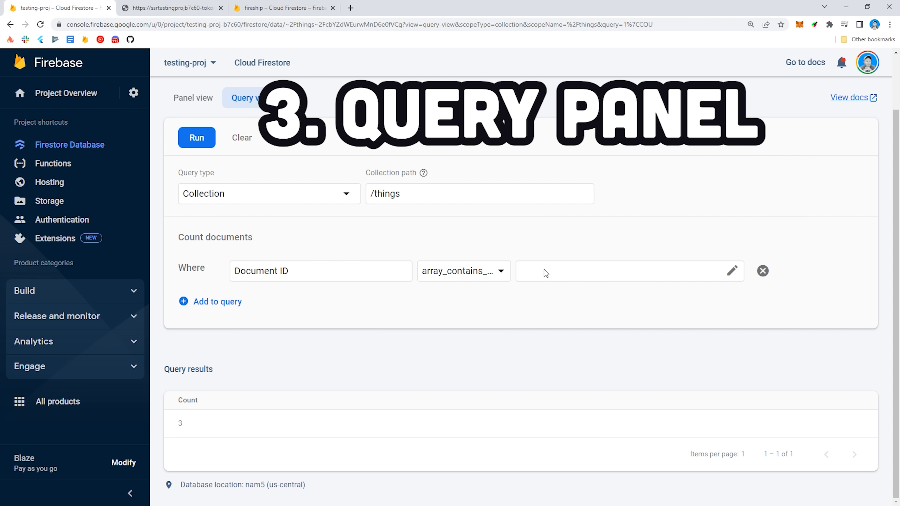
Add a second condition to the /things count query and go to Firestore Import/Export in Google Cloud.
{"action": "left_click", "coordinate": [210, 302]}
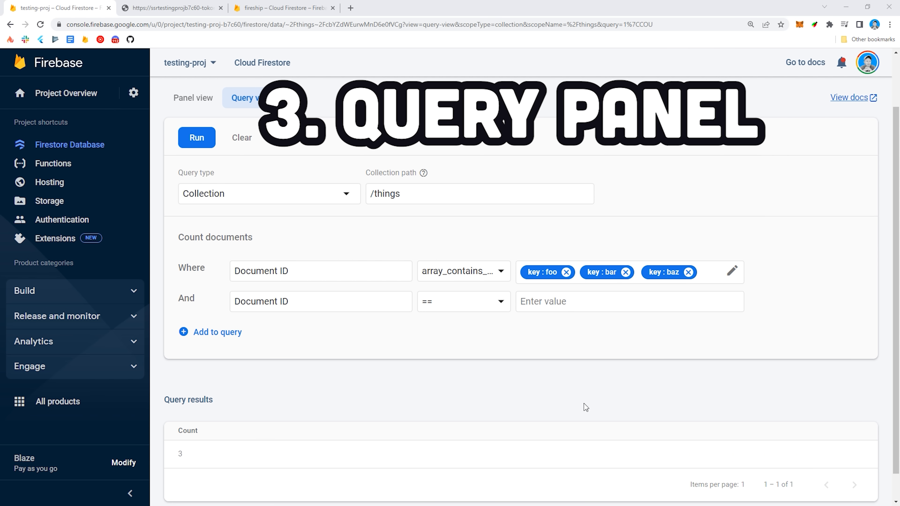
{"action": "left_click", "coordinate": [464, 302]}
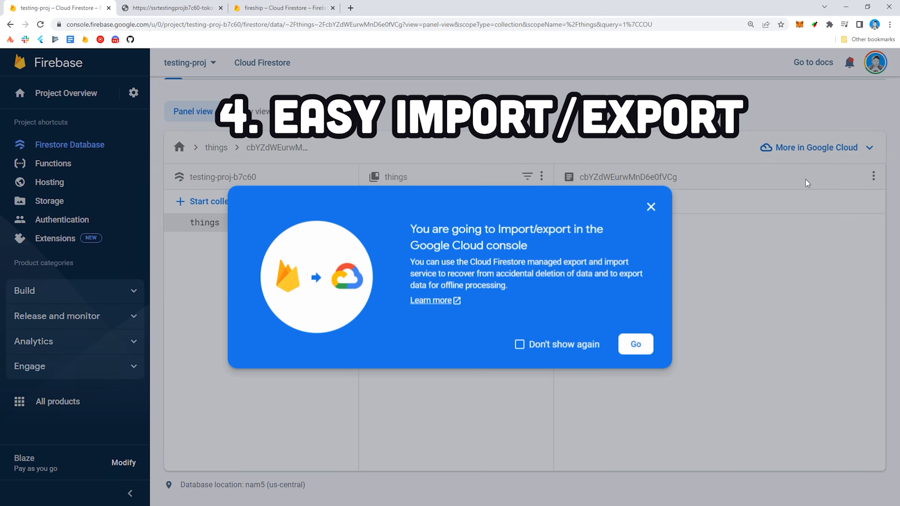
{"action": "left_click", "coordinate": [636, 344]}
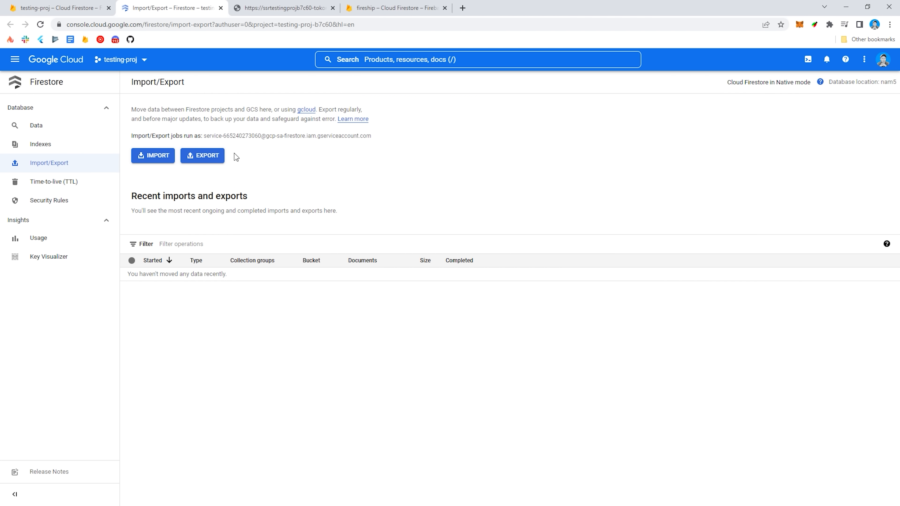
Preview a new TTL policy form with collection group and timestamp fields, then cancel it.
{"action": "left_click", "coordinate": [58, 7]}
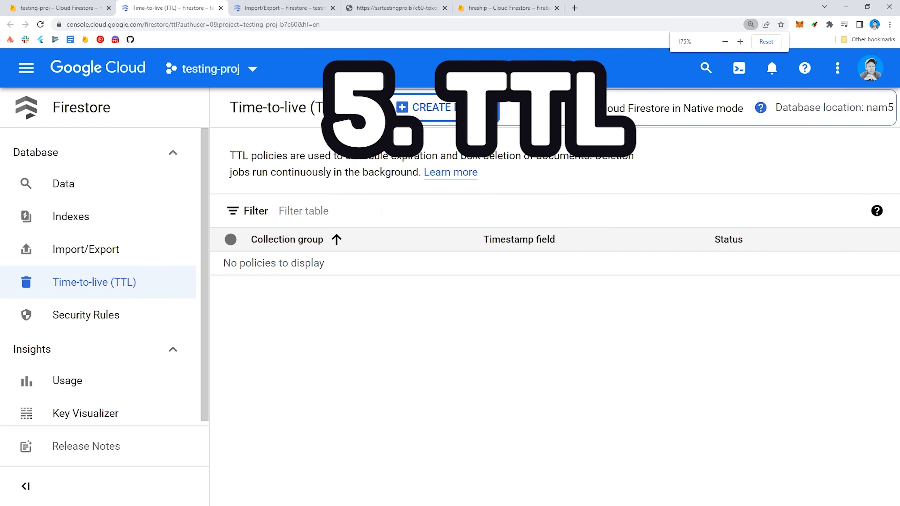
{"action": "left_click", "coordinate": [430, 108]}
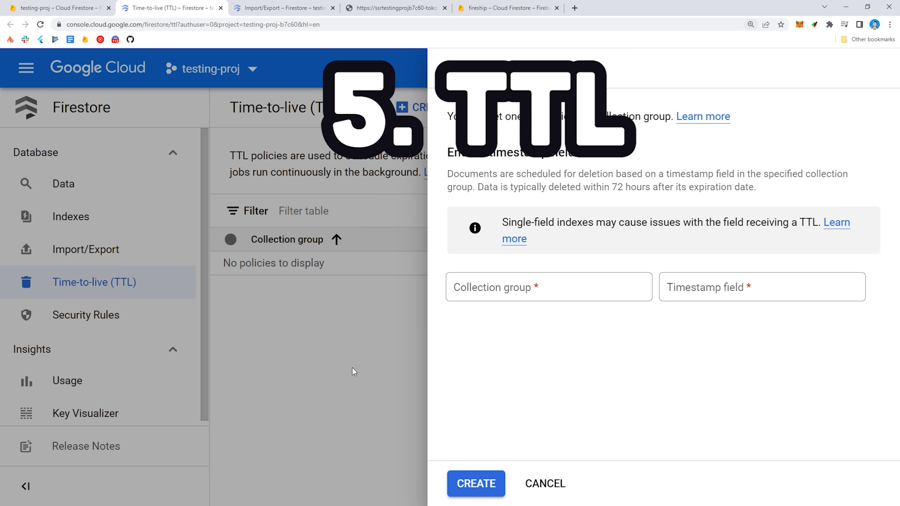
{"action": "left_click", "coordinate": [521, 301]}
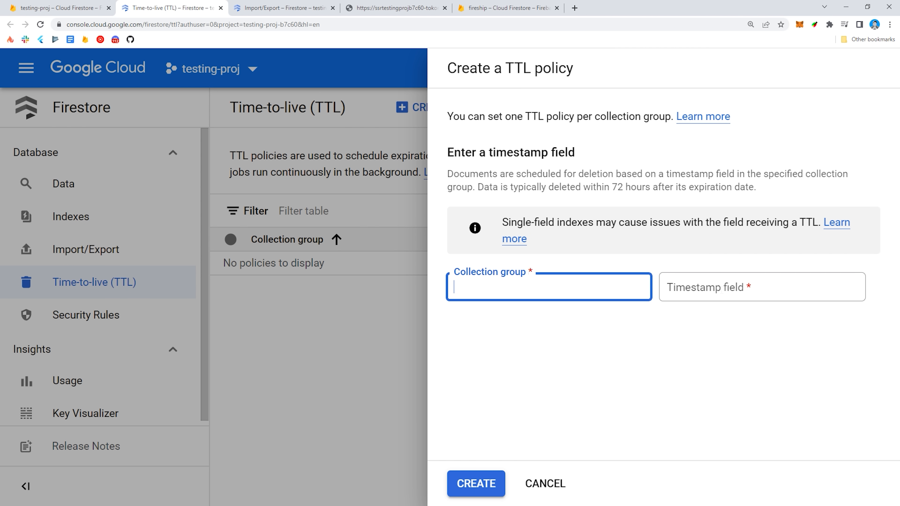
{"action": "left_click", "coordinate": [760, 286]}
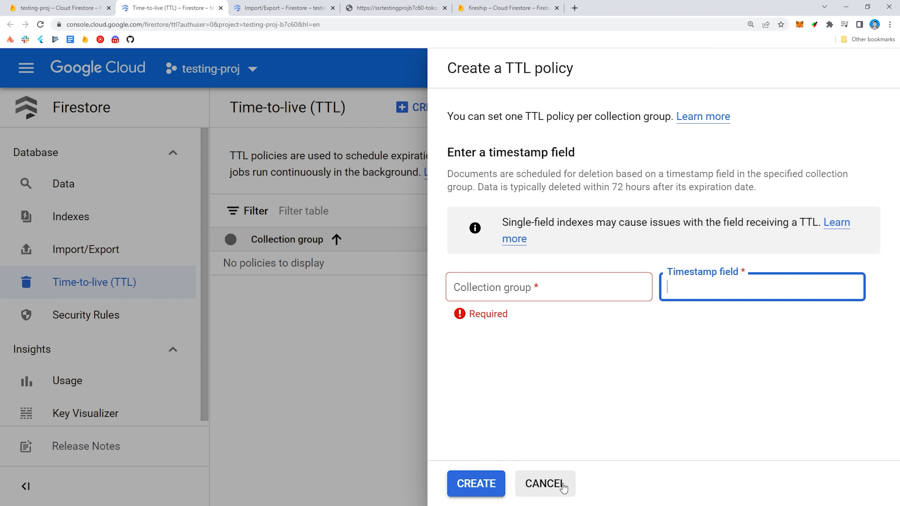
{"action": "left_click", "coordinate": [545, 486]}
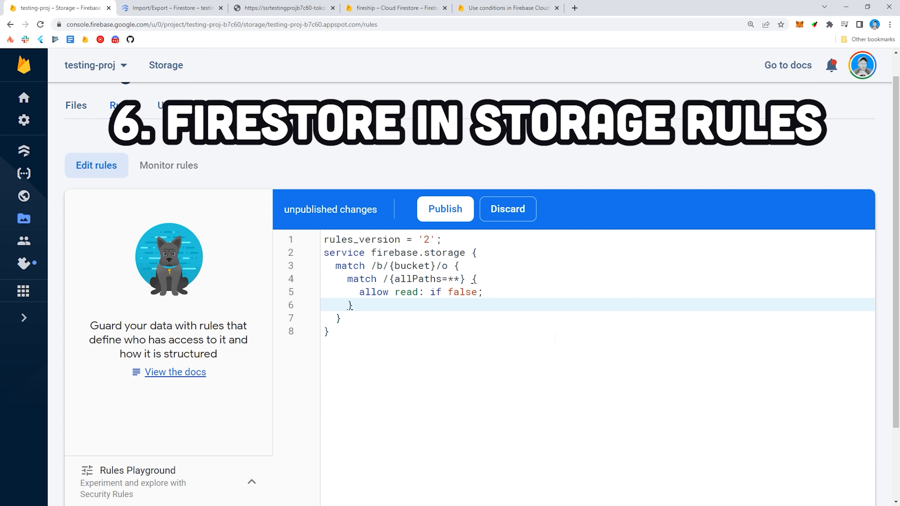
Add the Storage rule 'allow delete: if firestore.get(/some/document);' inside the match block.
{"action": "type", "text": "allow delete: if firestore.get(/some/document);"}
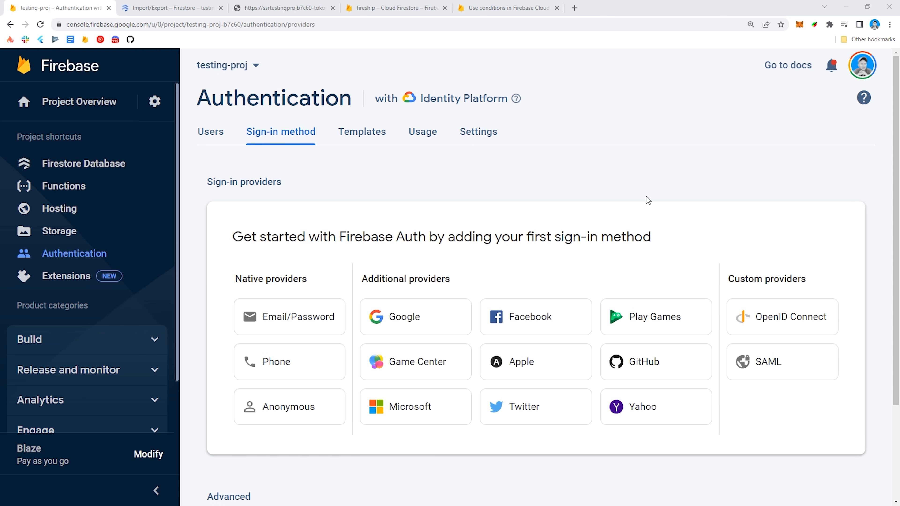
Start the OpenID Connect provider setup, glance at Users, then start the SAML provider setup.
{"action": "scroll", "scroll_direction": "down", "scroll_amount": 3}
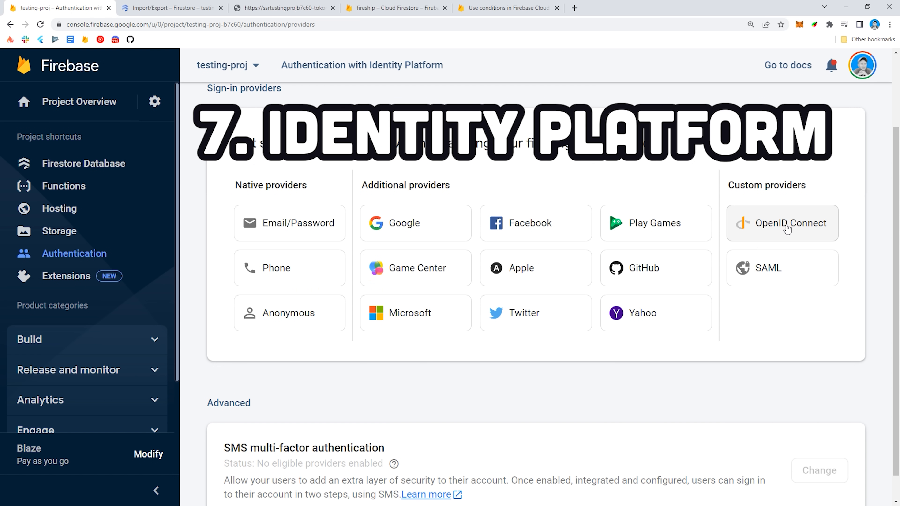
{"action": "left_click", "coordinate": [792, 223]}
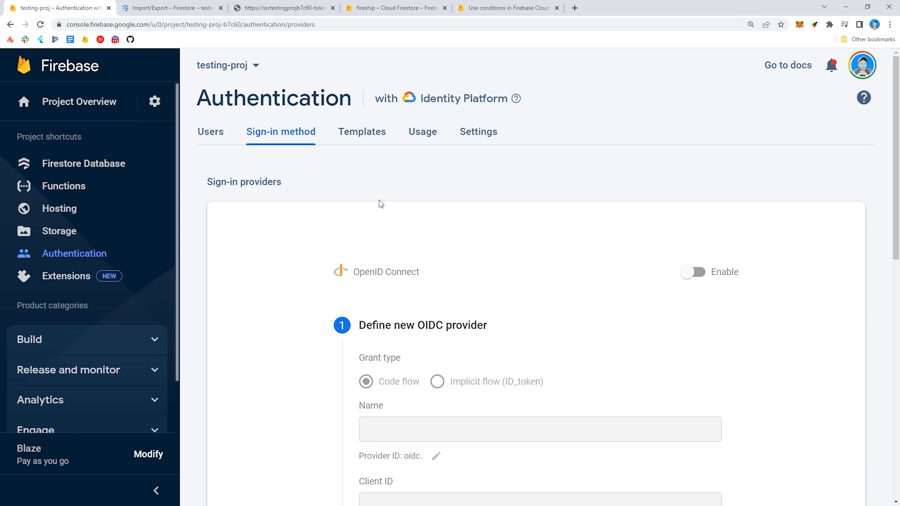
{"action": "left_click", "coordinate": [210, 131]}
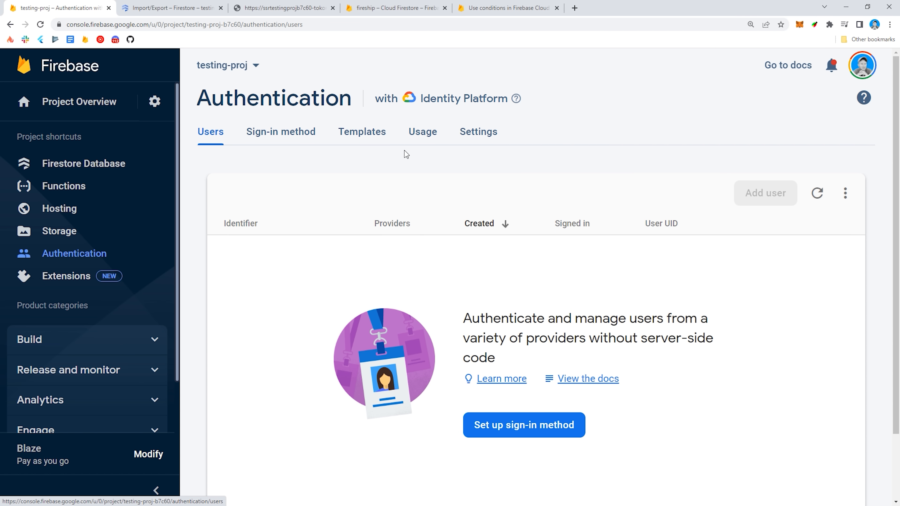
{"action": "left_click", "coordinate": [281, 131]}
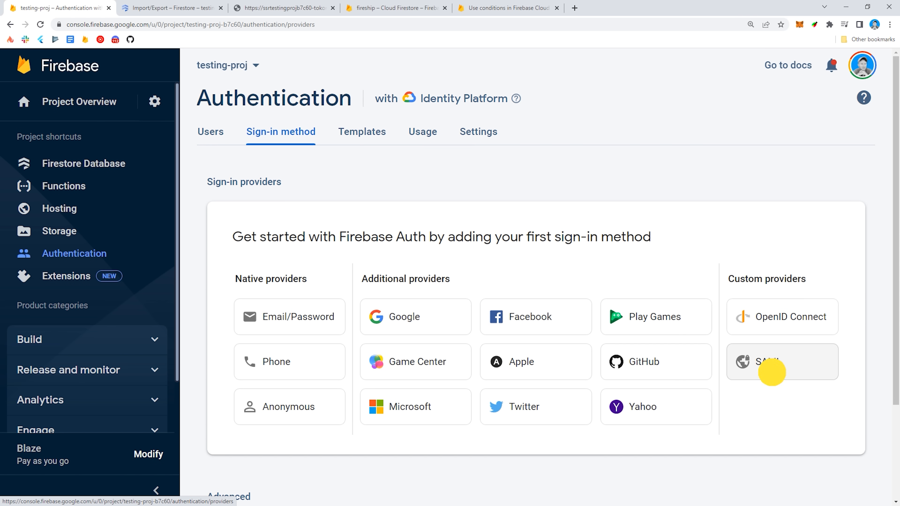
{"action": "left_click", "coordinate": [771, 360]}
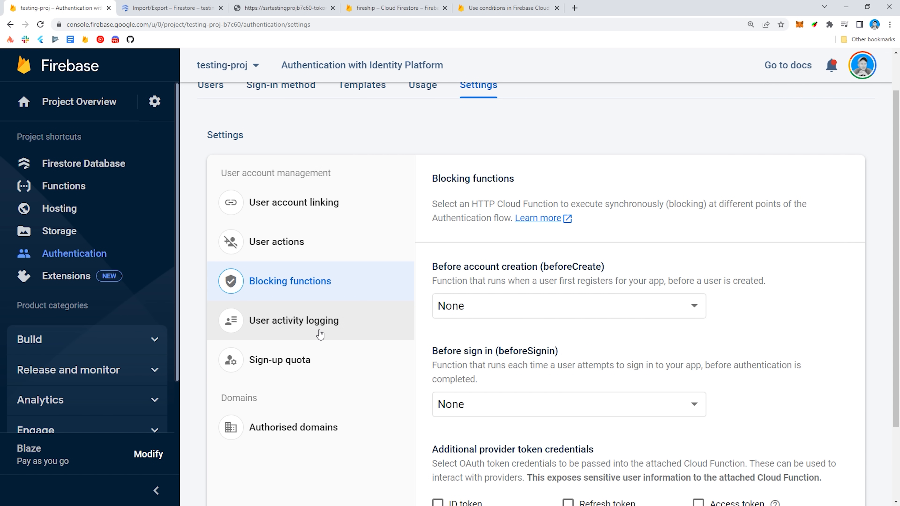
{"action": "left_click", "coordinate": [277, 242]}
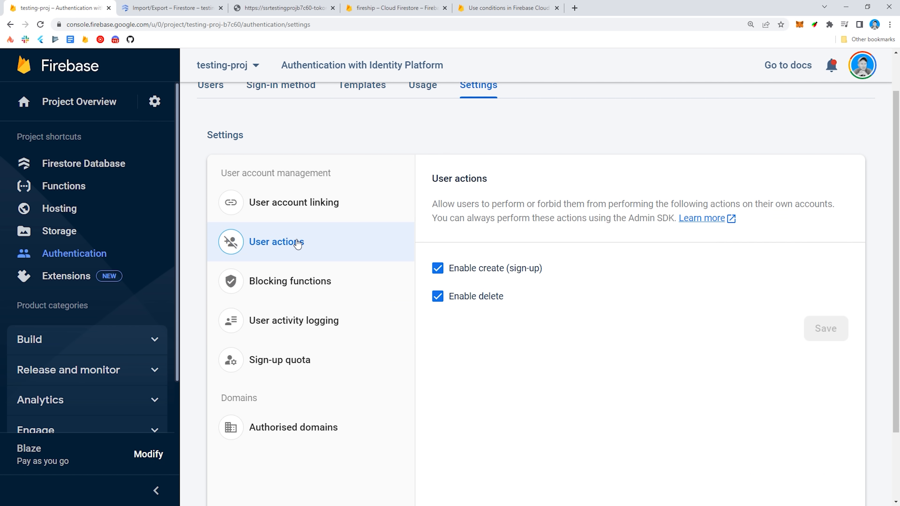
{"action": "mouse_move", "coordinate": [518, 352]}
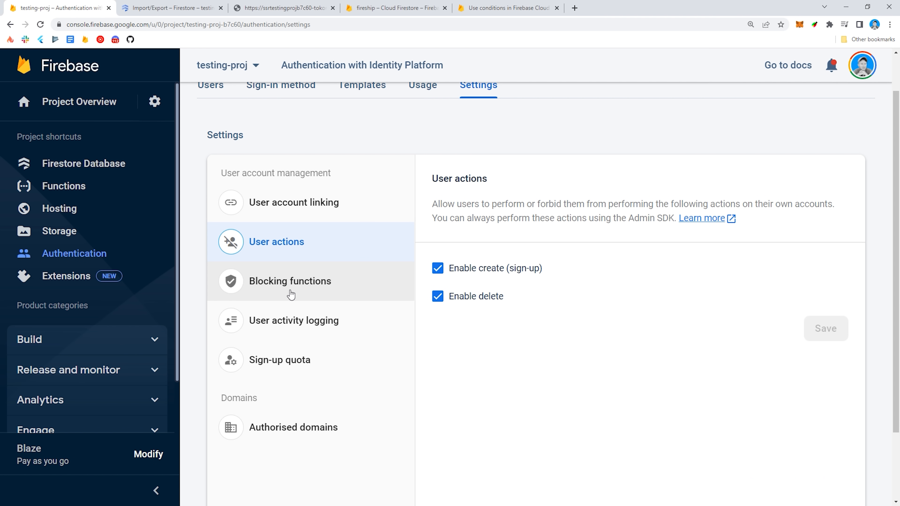
{"action": "left_click", "coordinate": [290, 285]}
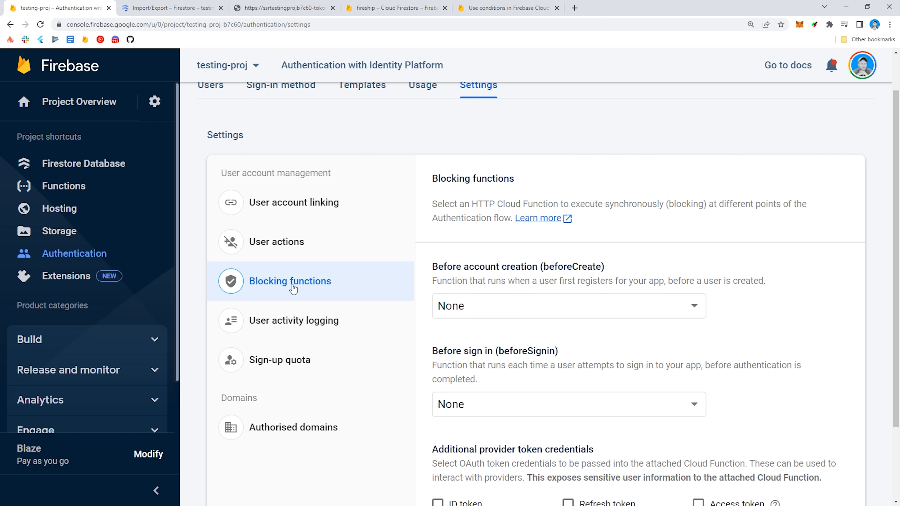
{"action": "left_click", "coordinate": [293, 321]}
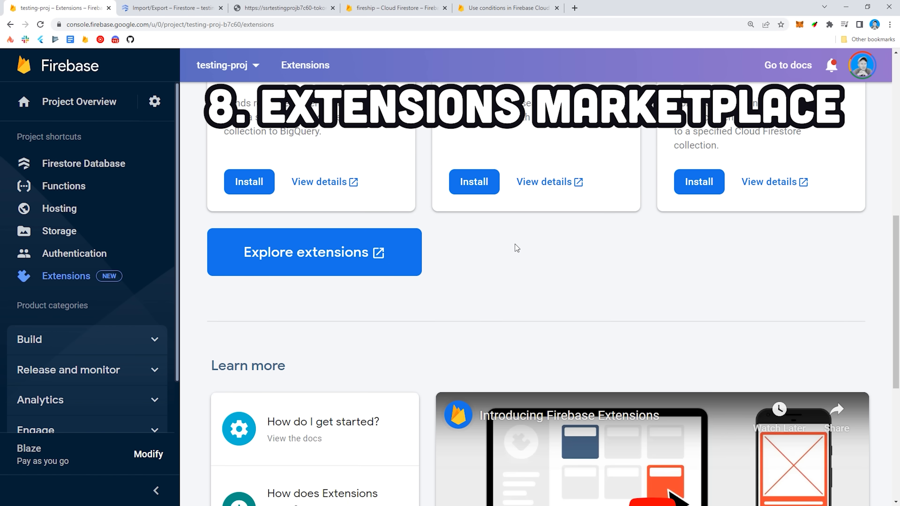
Filter the marketplace to Meilisearch, read the Firestore Meilisearch extension details, and return to the list.
{"action": "left_click", "coordinate": [308, 252]}
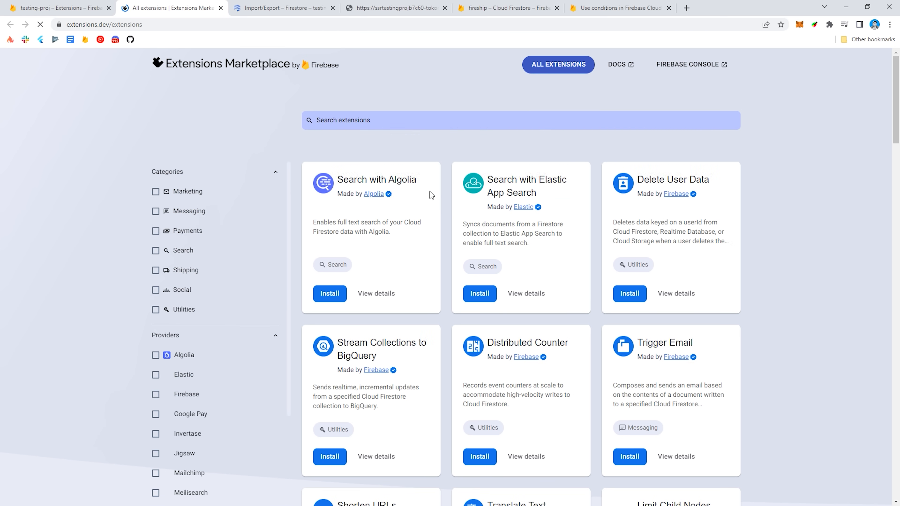
{"action": "scroll", "scroll_direction": "down", "scroll_amount": 3}
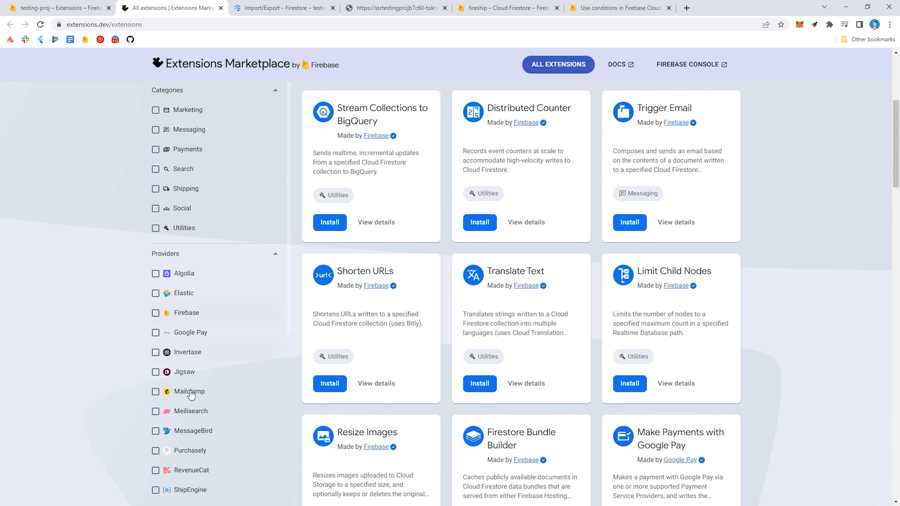
{"action": "left_click", "coordinate": [155, 412]}
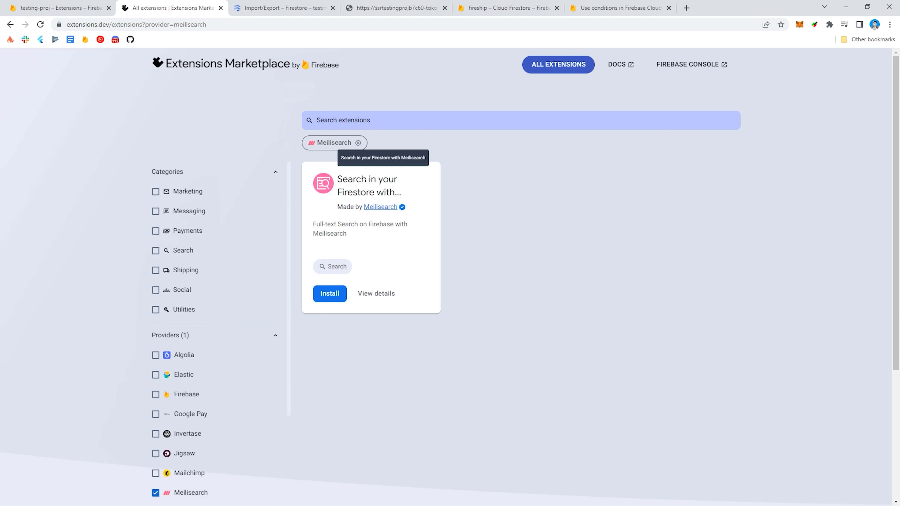
{"action": "left_click", "coordinate": [376, 294]}
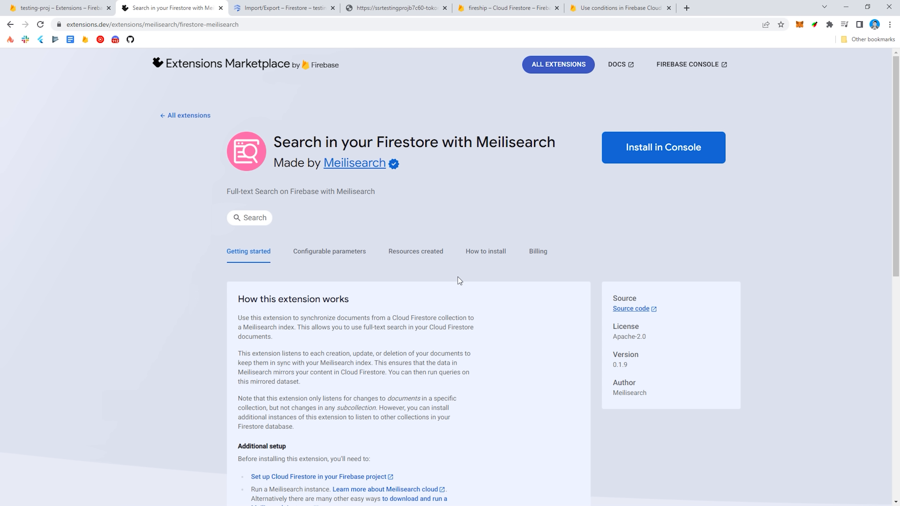
{"action": "scroll", "scroll_direction": "down", "scroll_amount": 3}
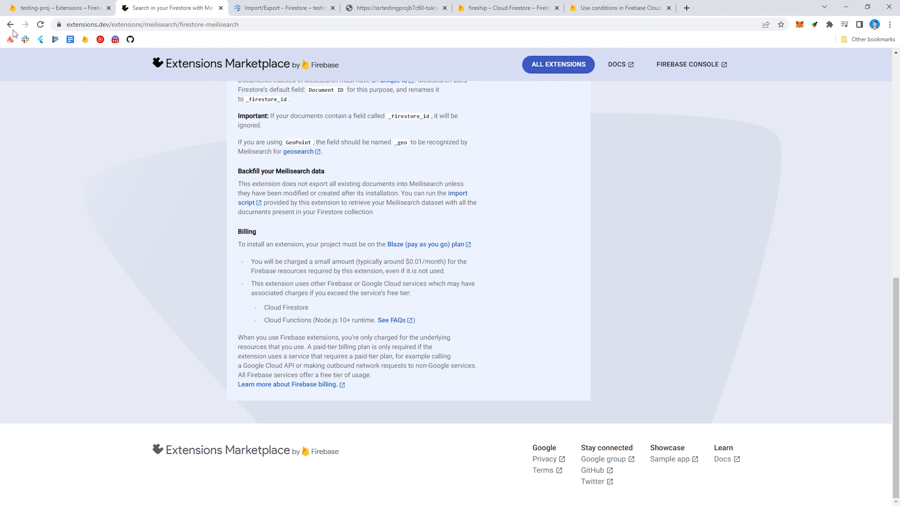
{"action": "left_click", "coordinate": [11, 25]}
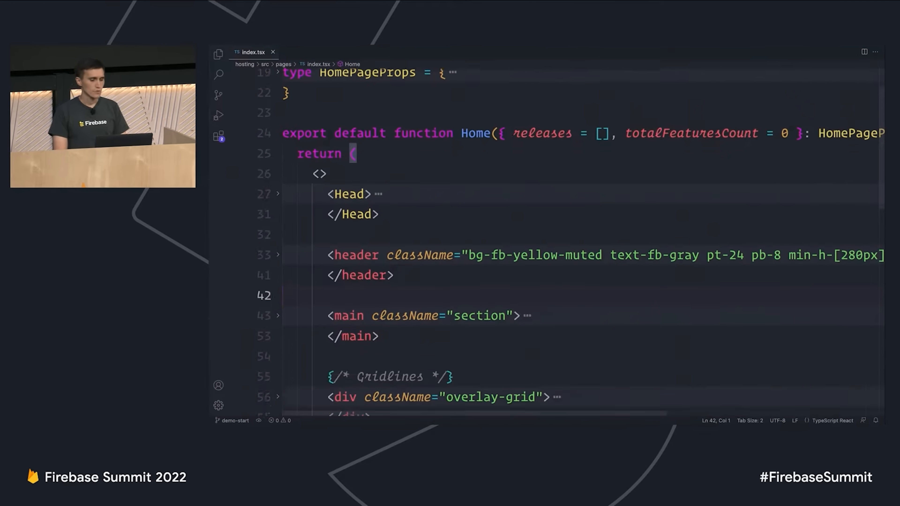
{"action": "scroll", "scroll_direction": "down", "scroll_amount": 3}
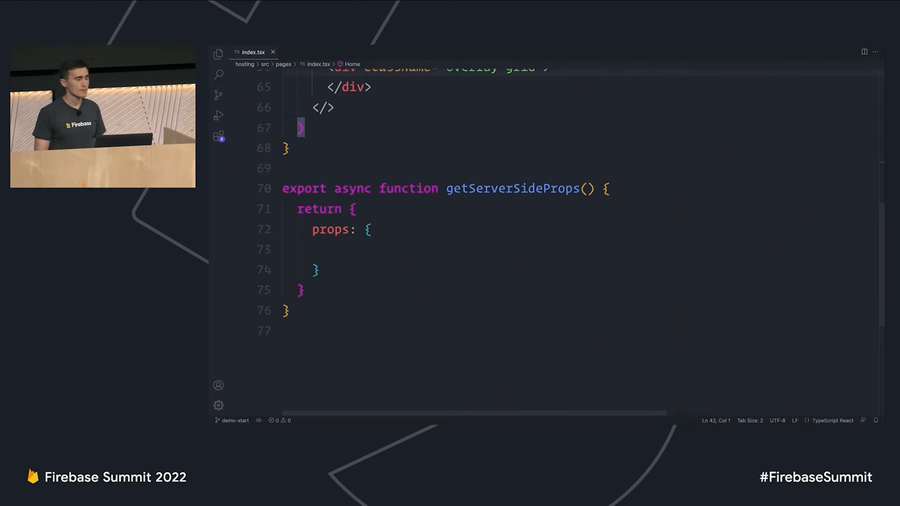